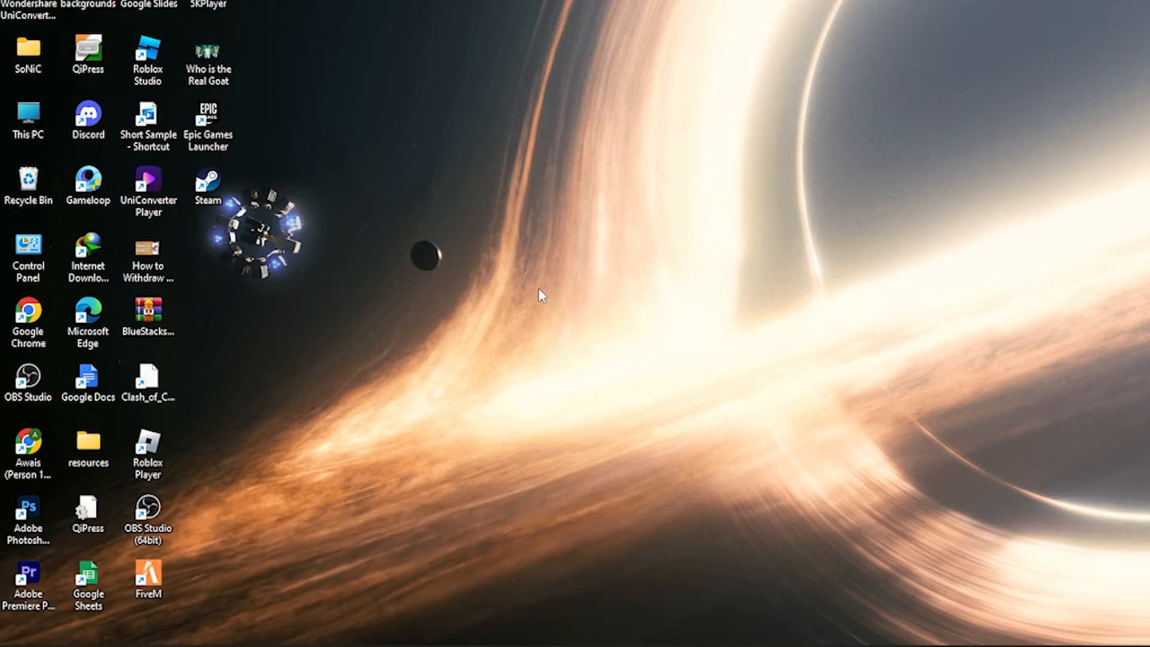
pyautogui.moveTo(585, 484)
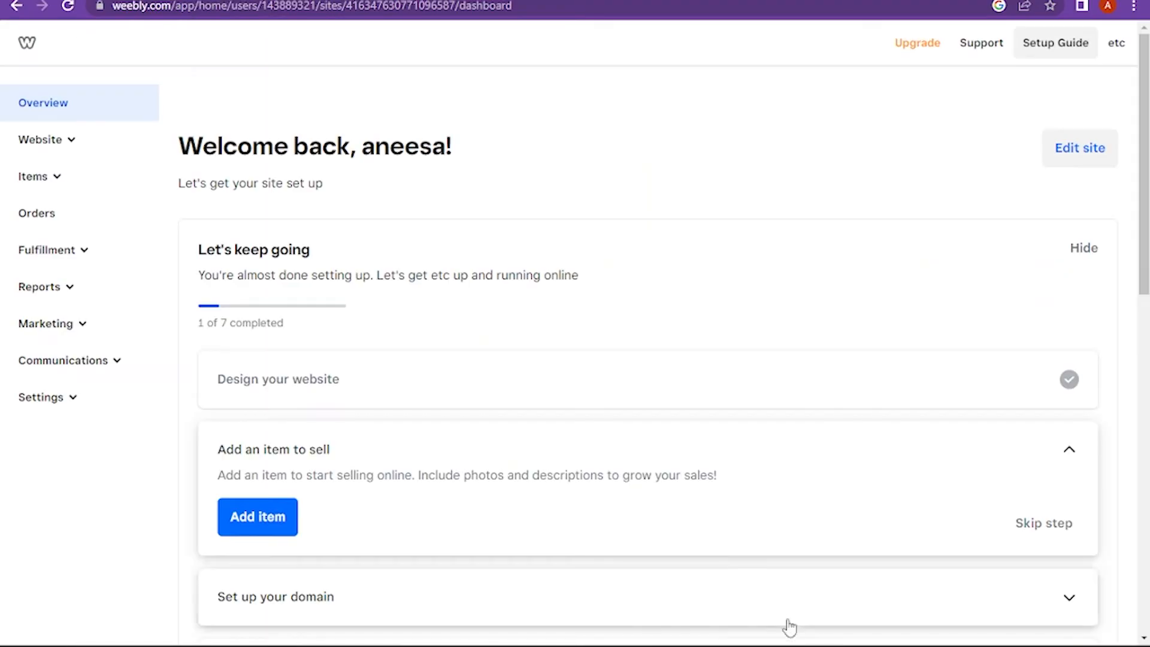
pyautogui.moveTo(790, 626)
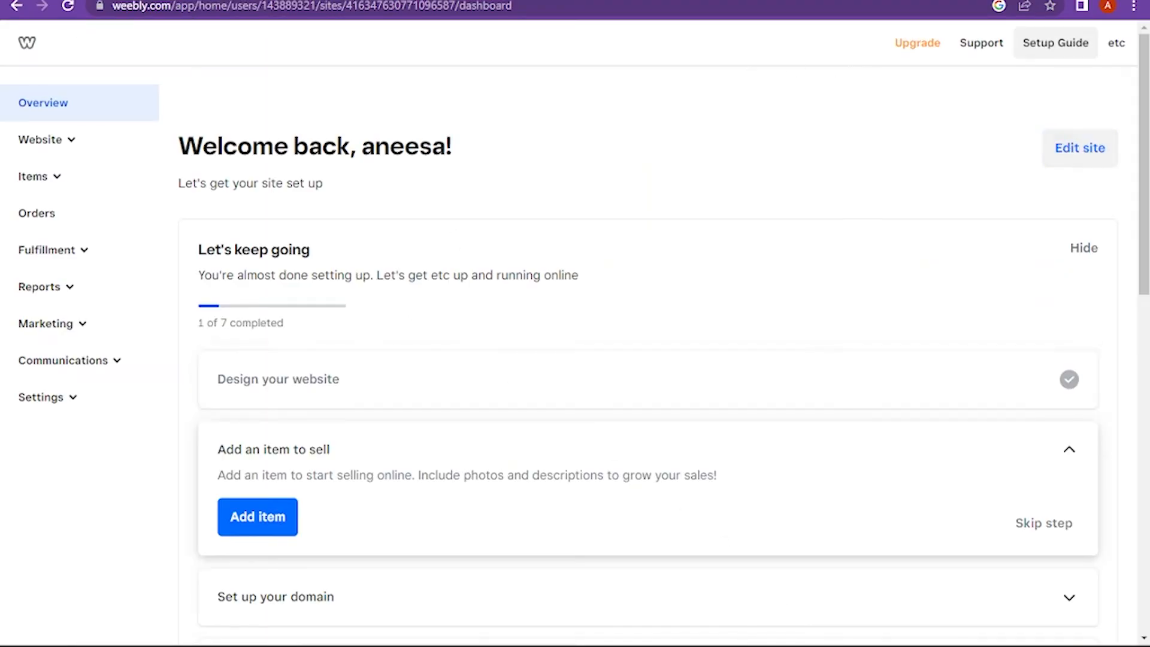
# Step: Enter the site editor from the dashboard to reach the Site design panel
pyautogui.click(1079, 149)
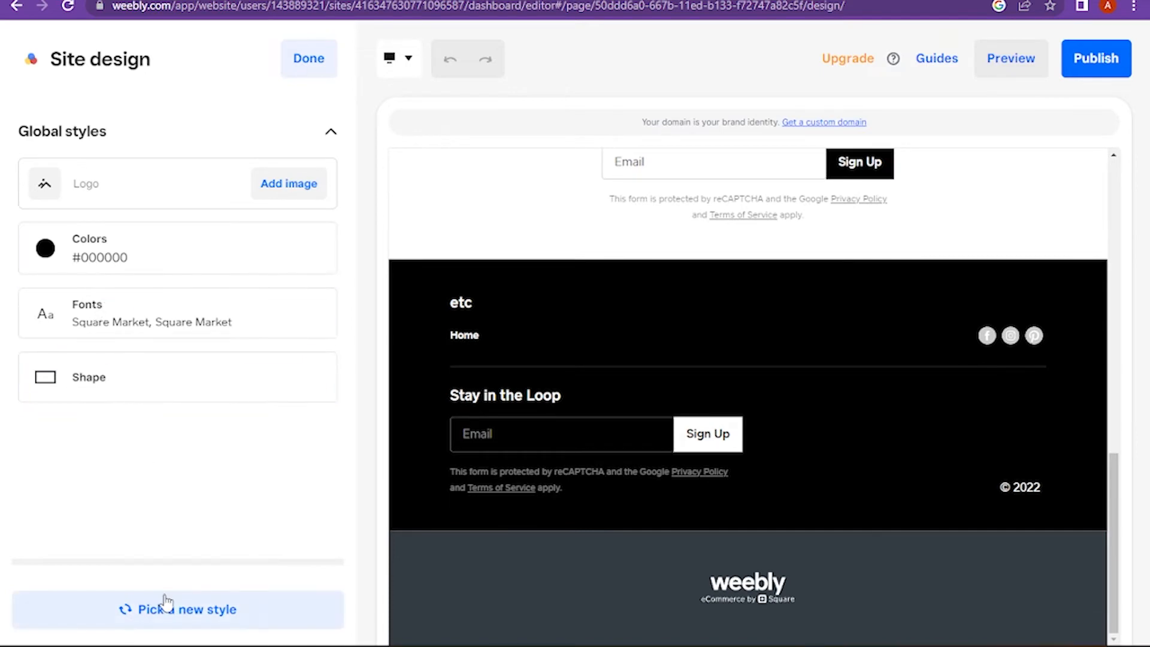
# Step: Show the gallery of pre-made site styles via Pick a new style
pyautogui.click(180, 609)
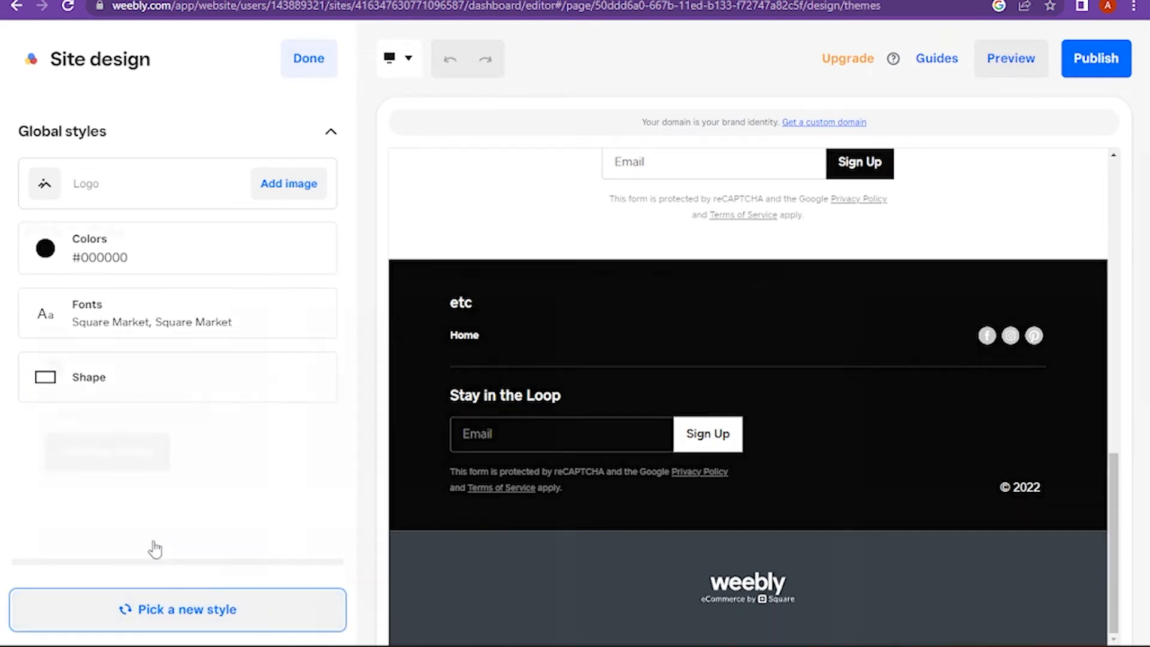
pyautogui.click(180, 609)
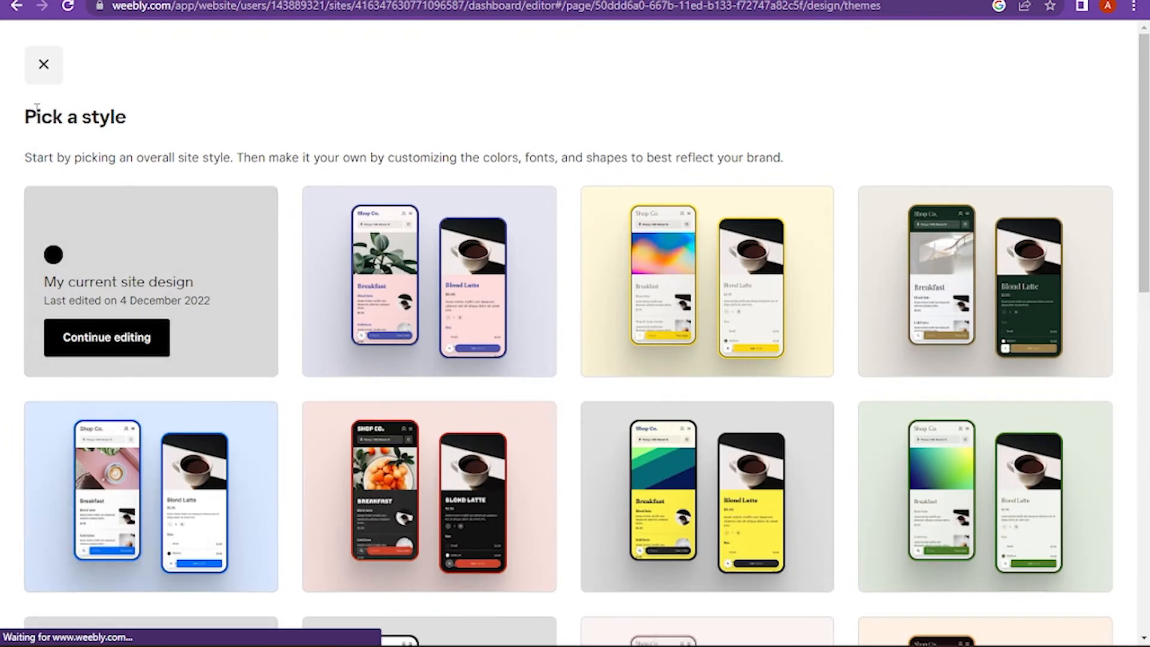
pyautogui.doubleClick(87, 158)
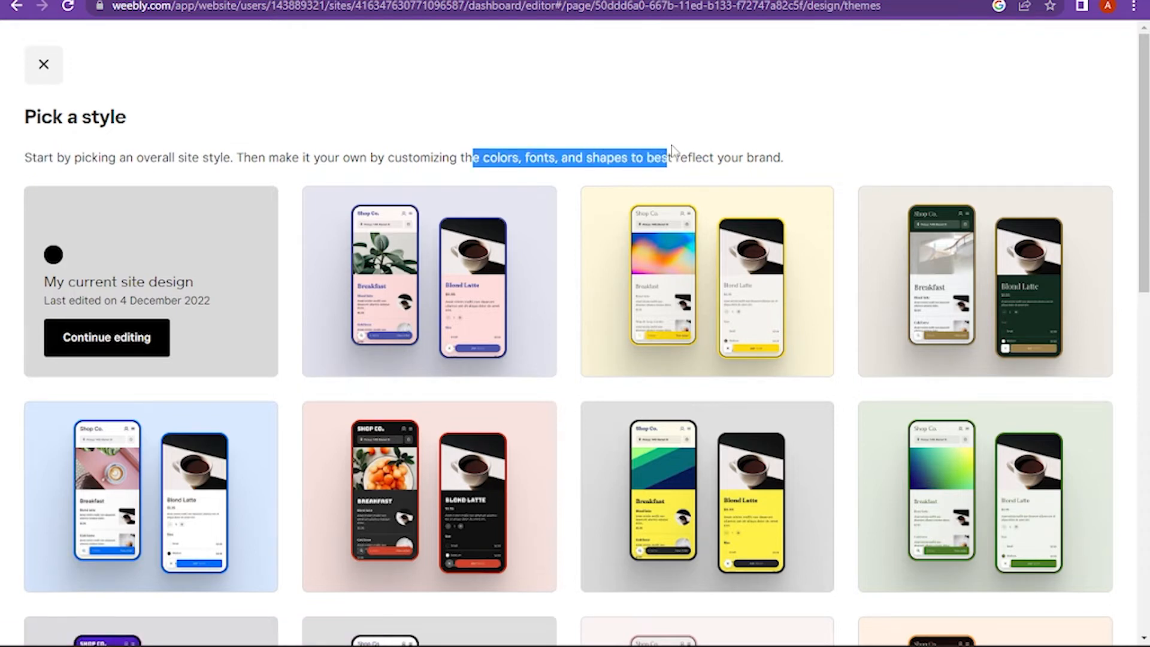
pyautogui.moveTo(445, 281)
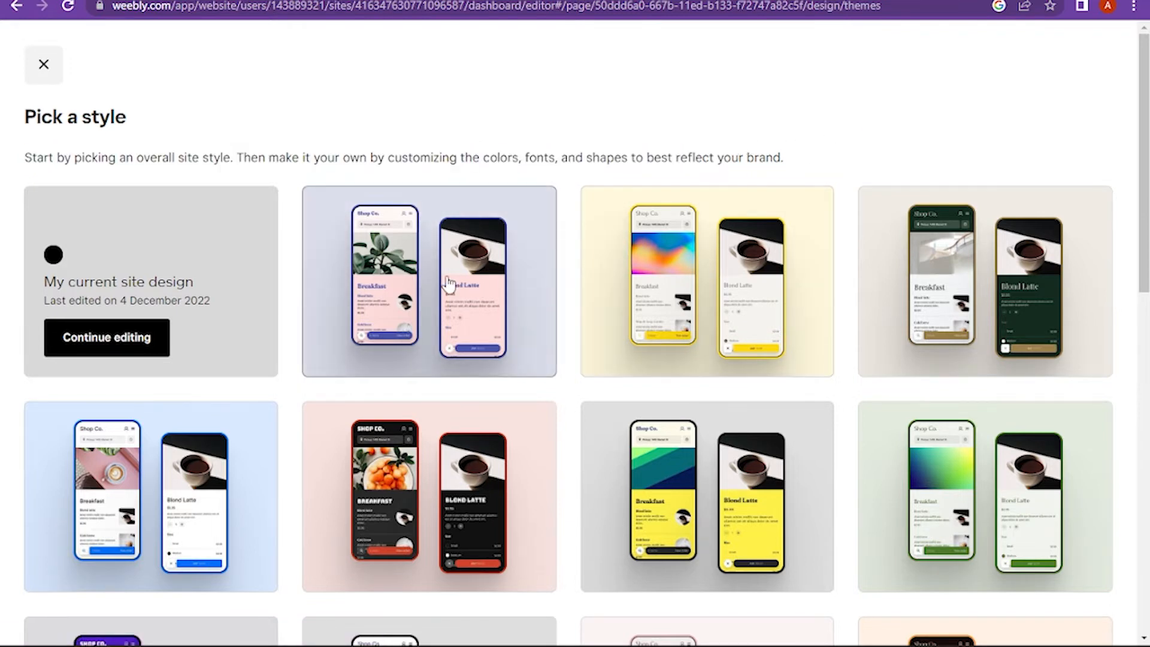
# Step: Apply the pink style with navy Recoleta headings, confirming replacement of the current style
pyautogui.click(446, 286)
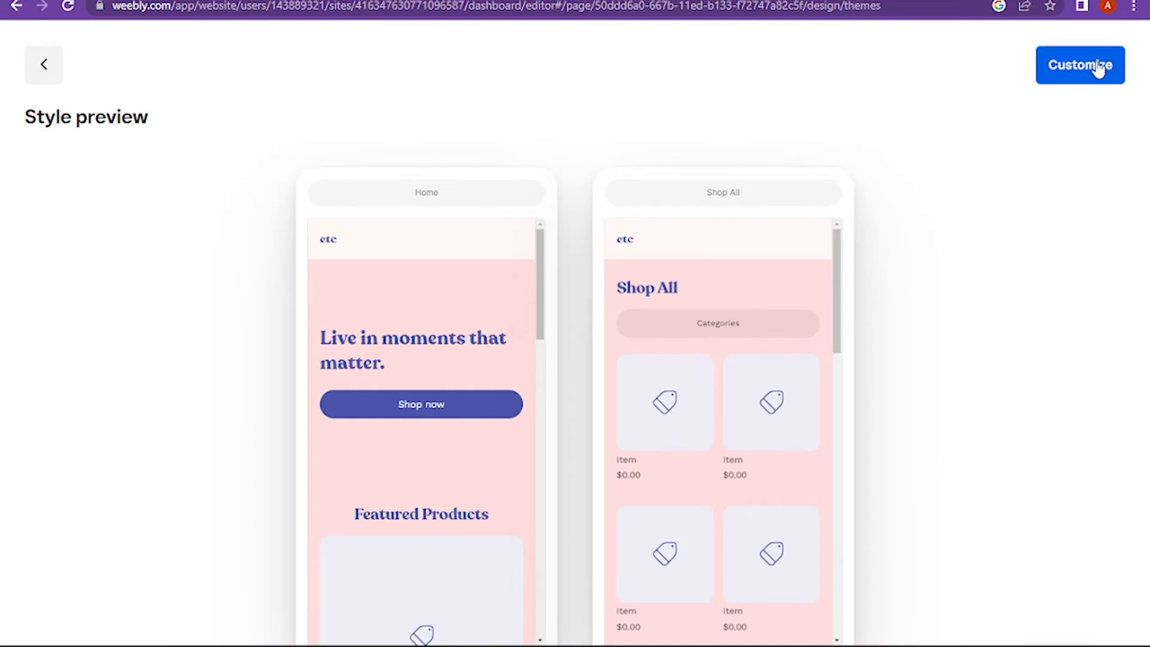
pyautogui.click(1079, 64)
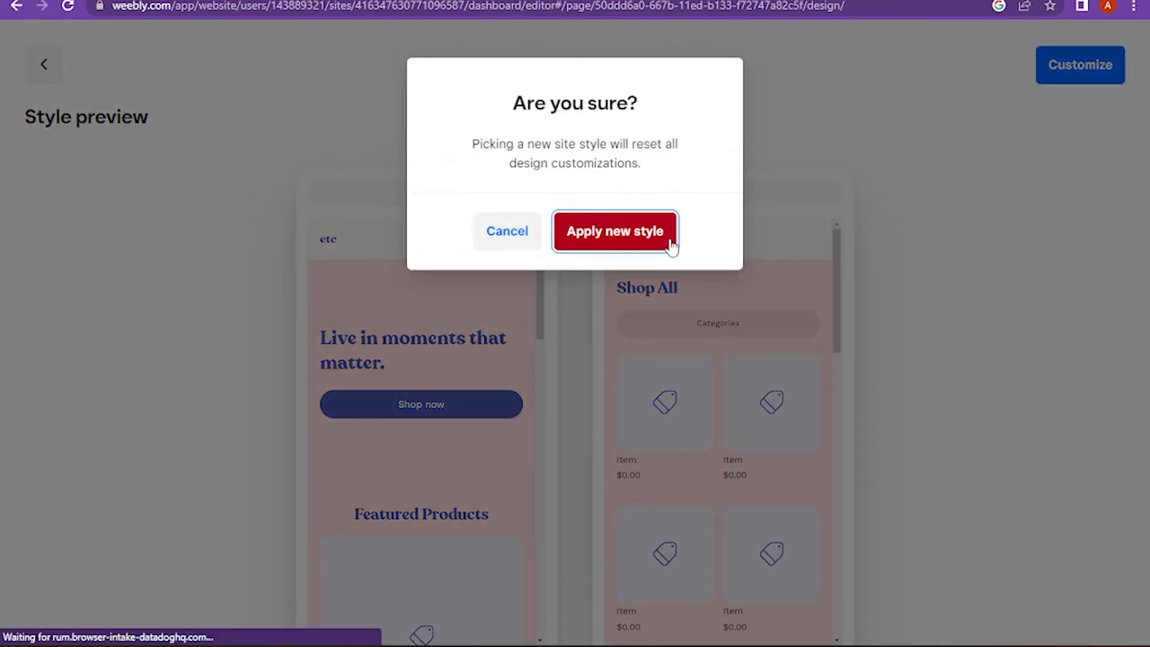
pyautogui.click(615, 231)
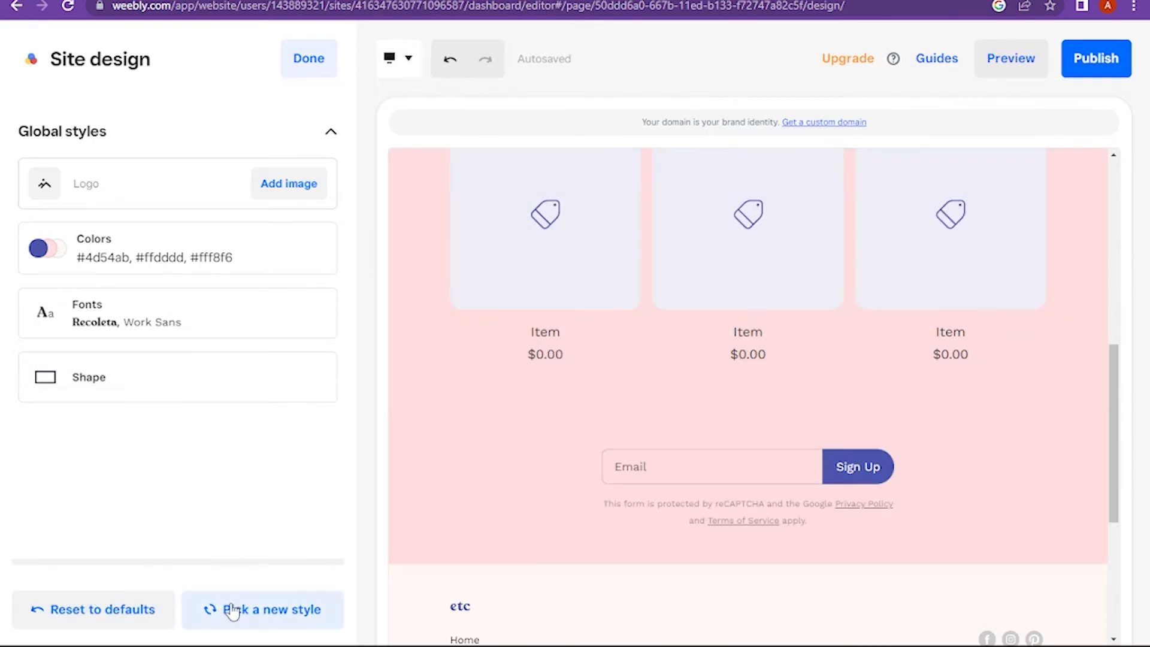
# Step: Reset the newly applied style to its default settings and confirm
pyautogui.click(94, 625)
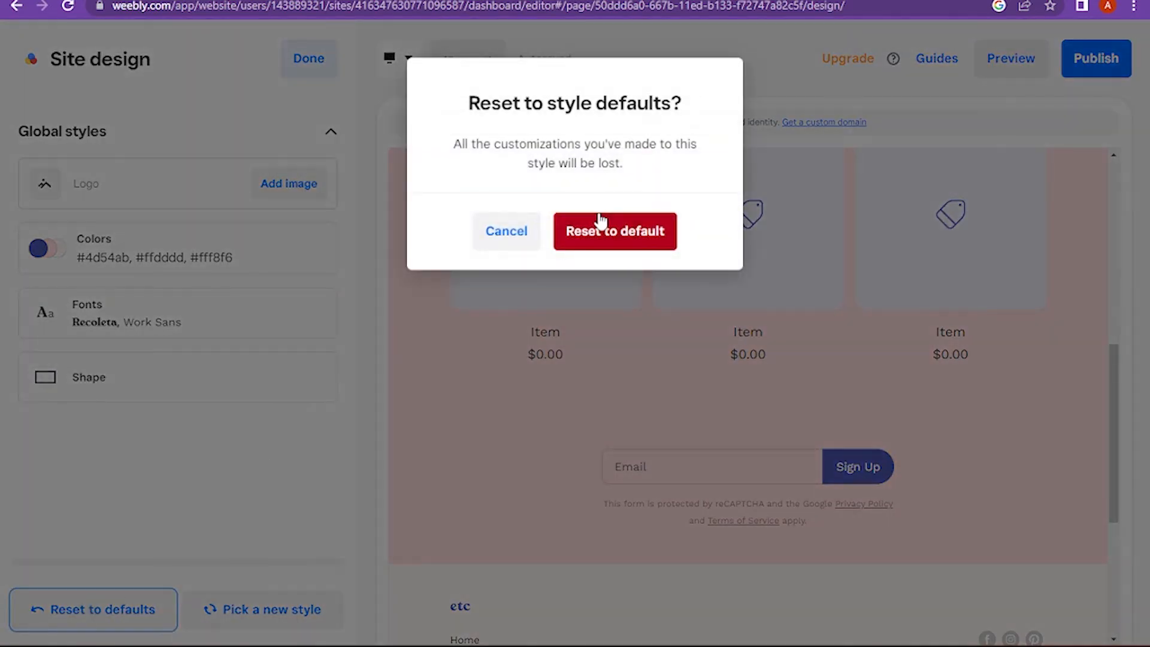
pyautogui.click(615, 231)
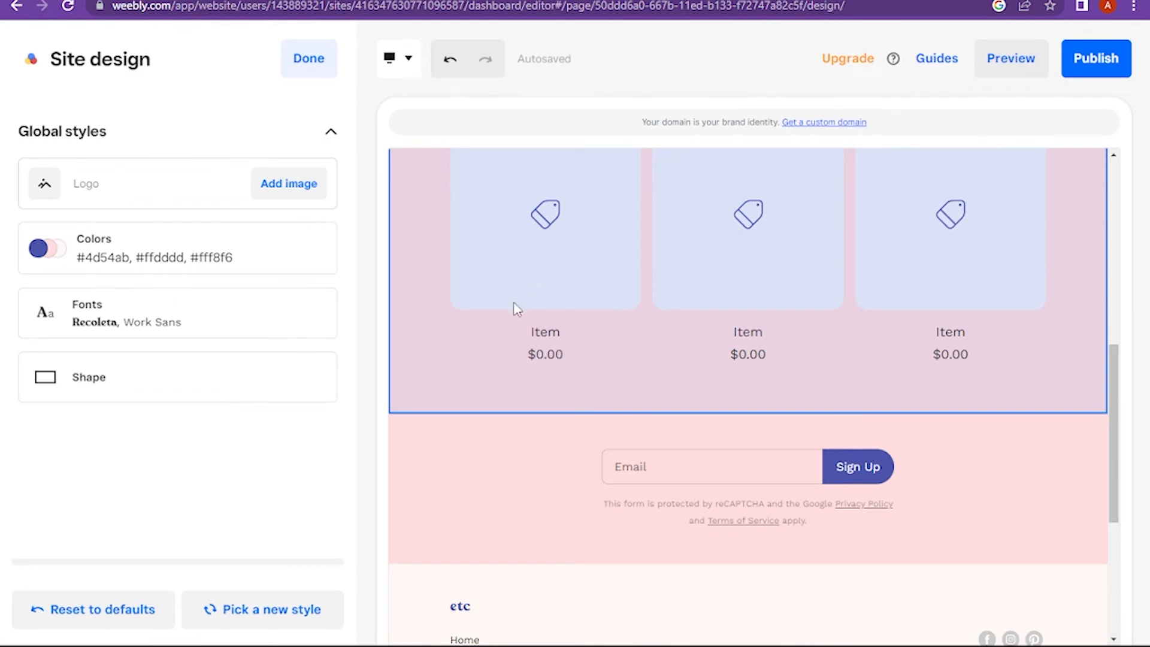
pyautogui.click(262, 610)
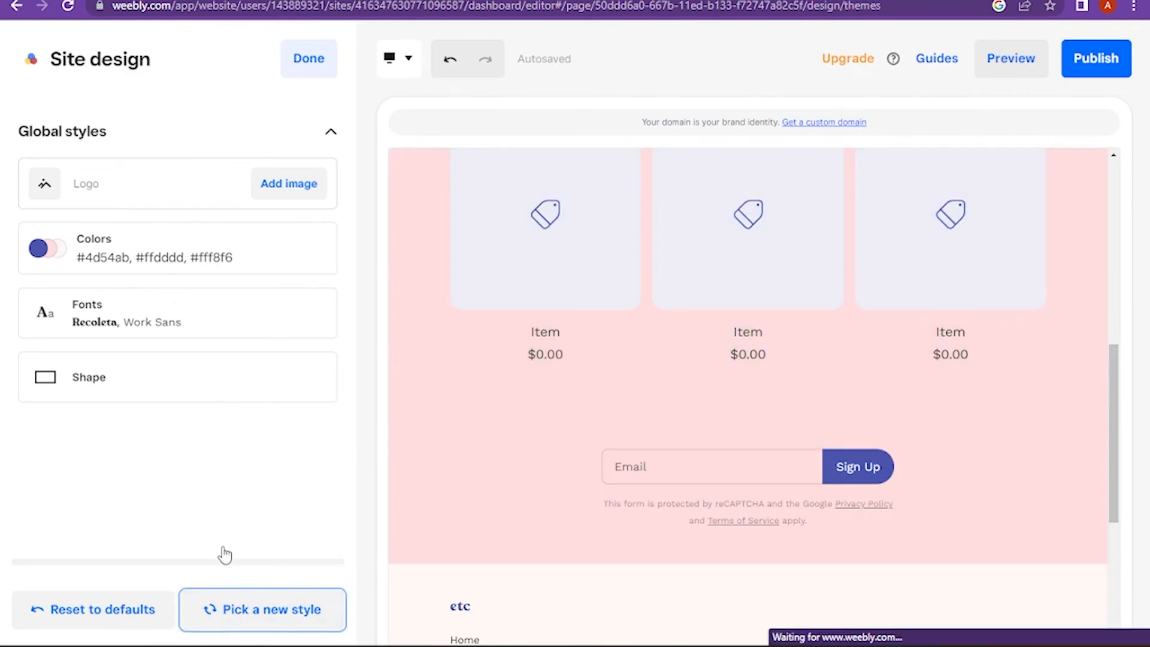
pyautogui.click(261, 610)
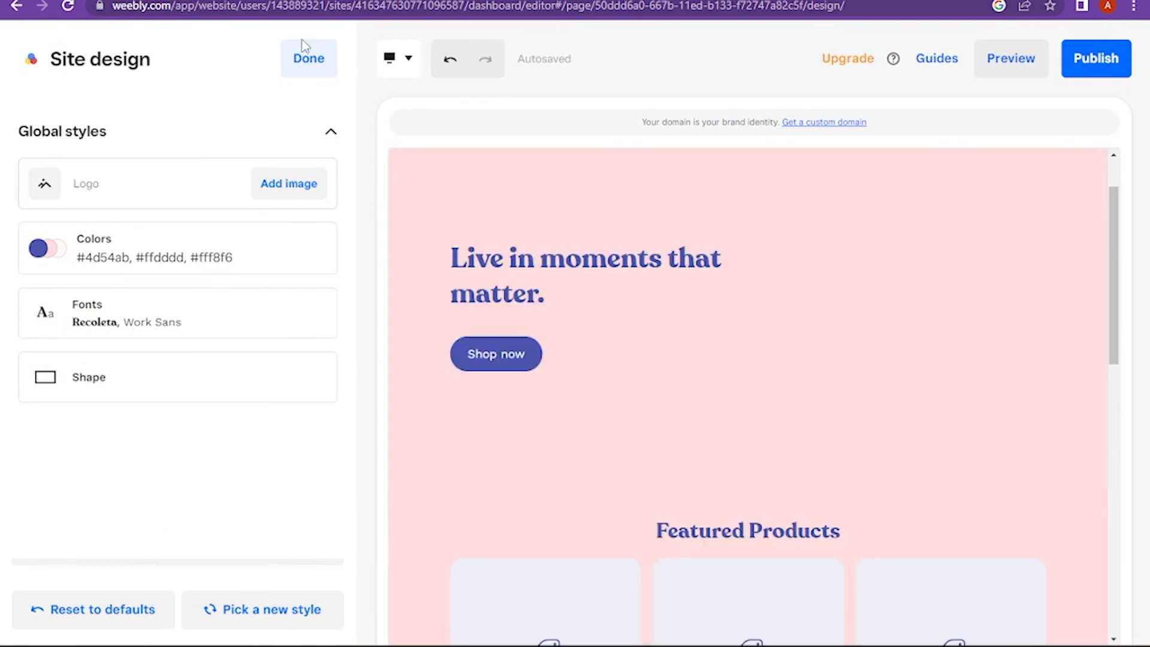
pyautogui.moveTo(460, 127)
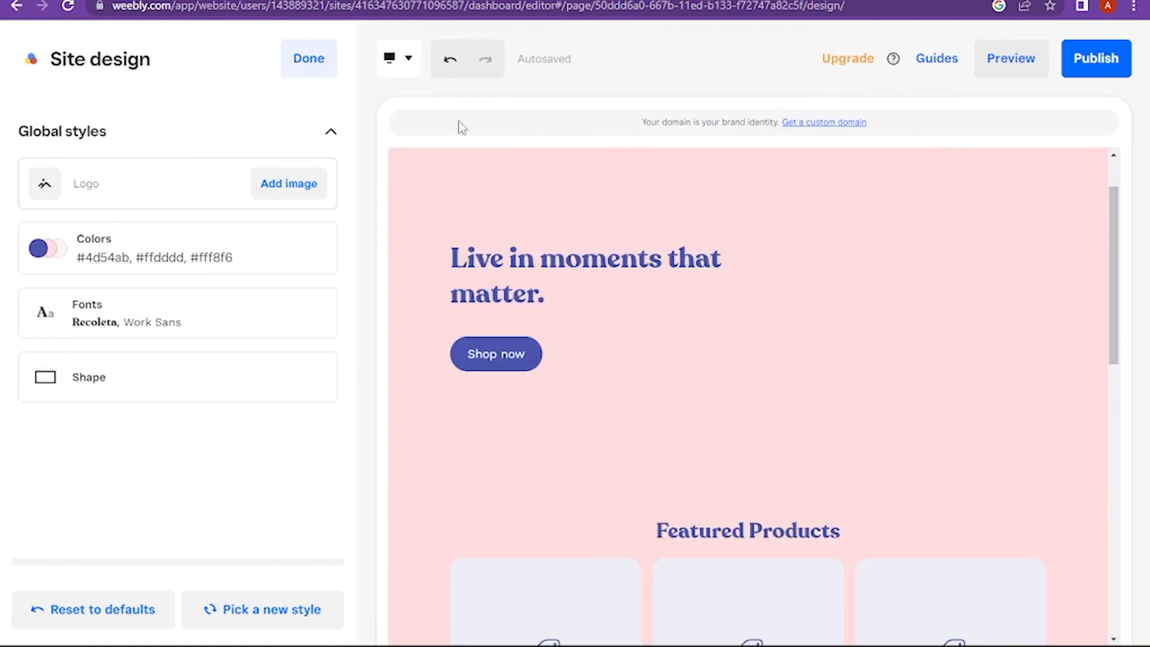